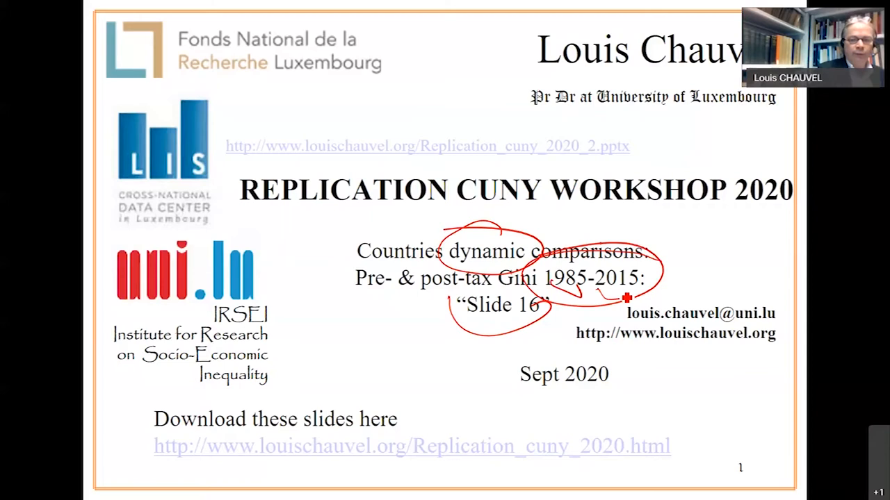
Circle the "Slide 16" comparison line on the title slide in red ink.
drag(730, 354, 643, 431)
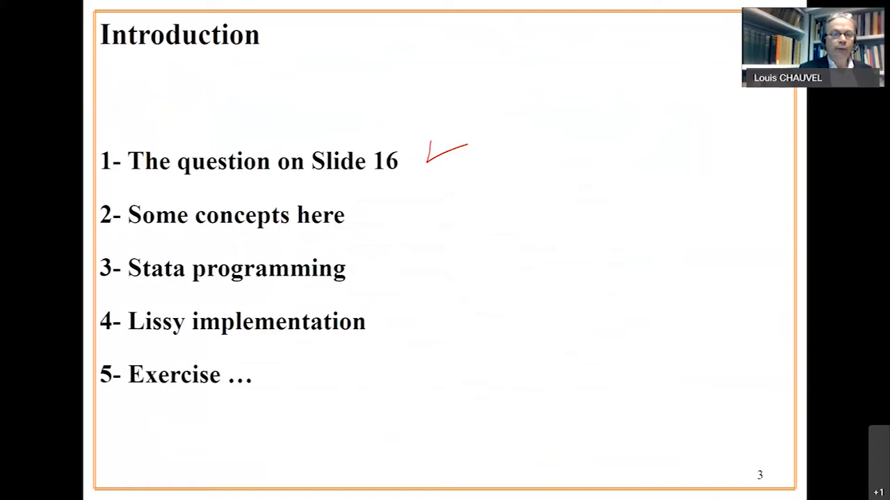
Draw a red tick beside item 1, "The question on Slide 16".
drag(372, 221, 456, 212)
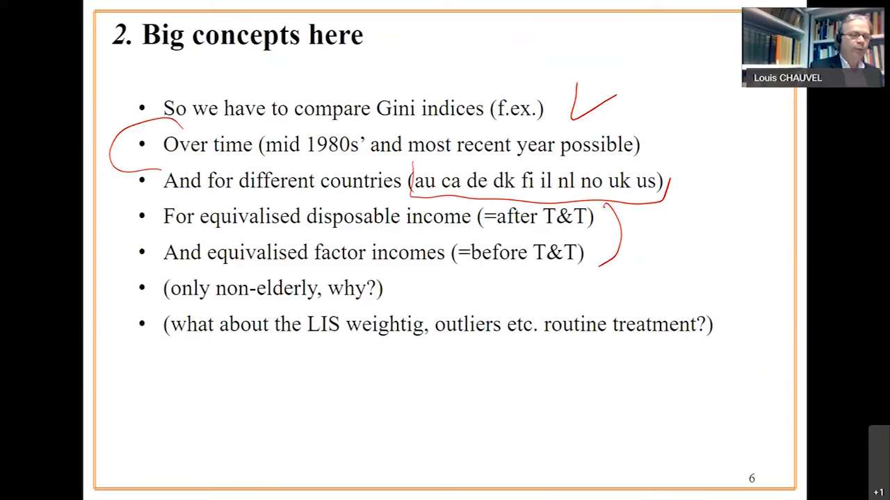
Tick the "only non-elderly" remark and underline the LIS weighting remark in red.
drag(411, 281, 410, 348)
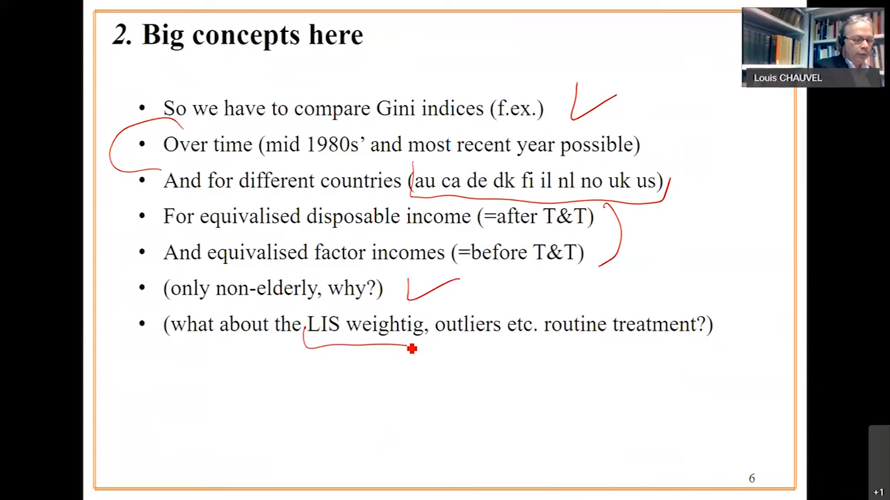
drag(431, 341, 508, 339)
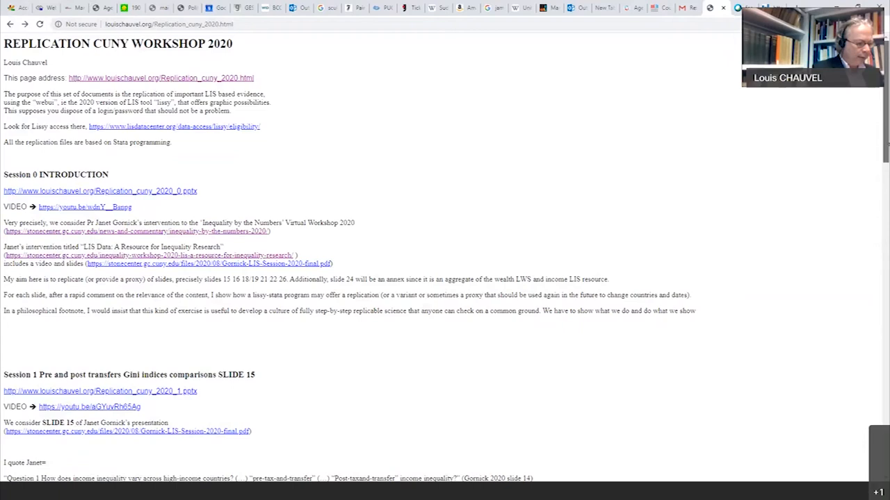
Reach the slide 16 graph on the workshop page and follow the slide16.txt code link.
scroll(down, 3)
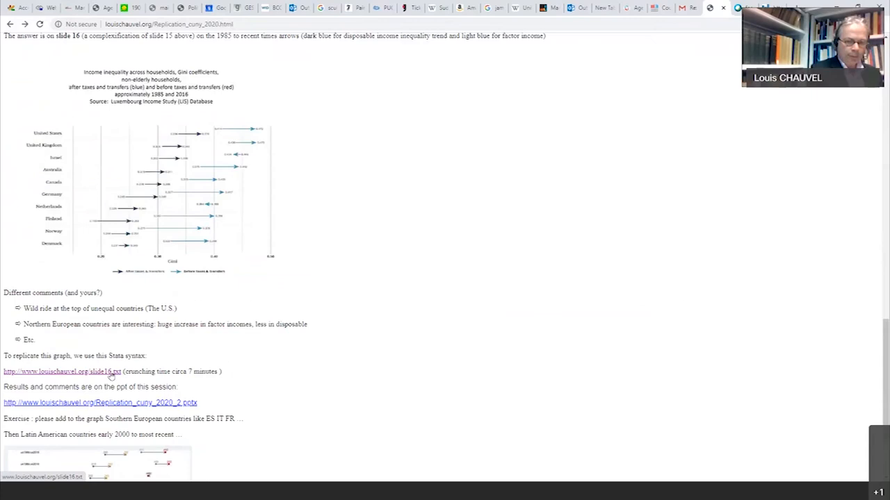
click(61, 371)
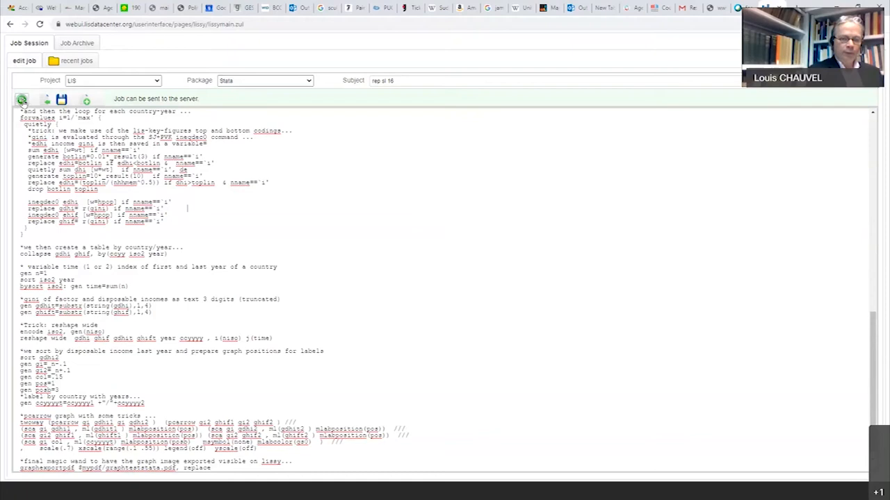
Bracket the country loop's next block of code lines in red on the Stata programming slide.
click(77, 61)
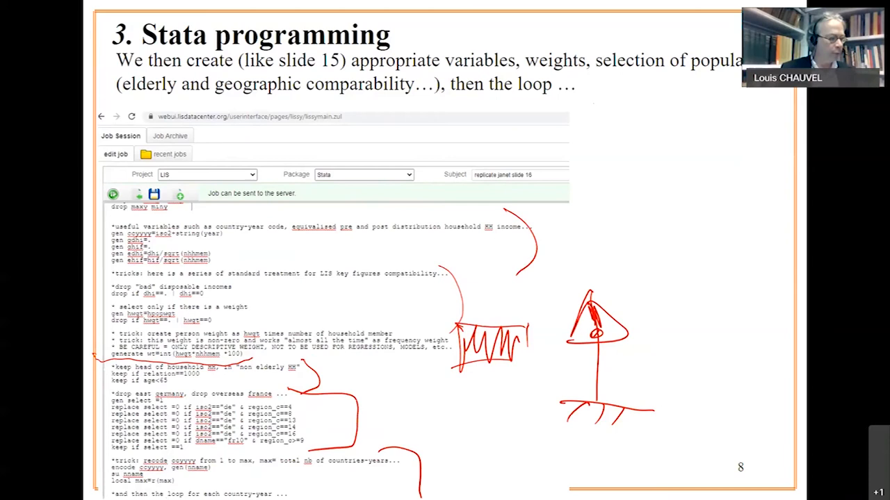
scroll(down, 3)
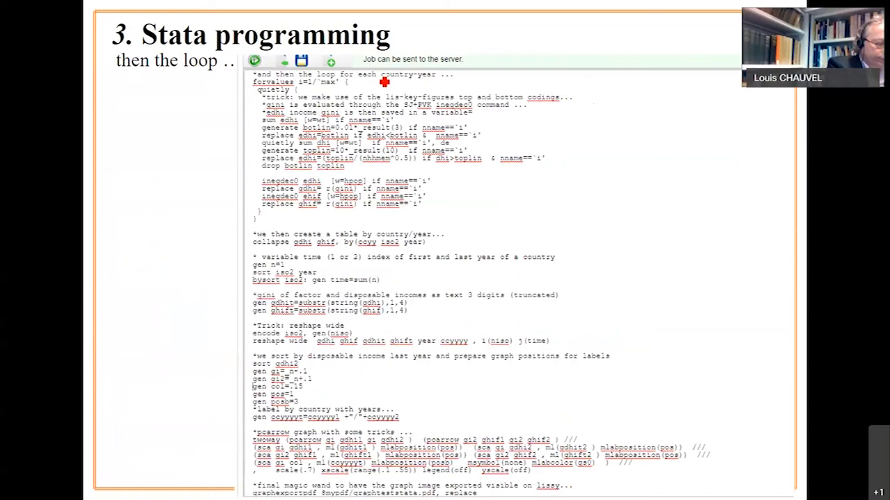
mouse_move(554, 92)
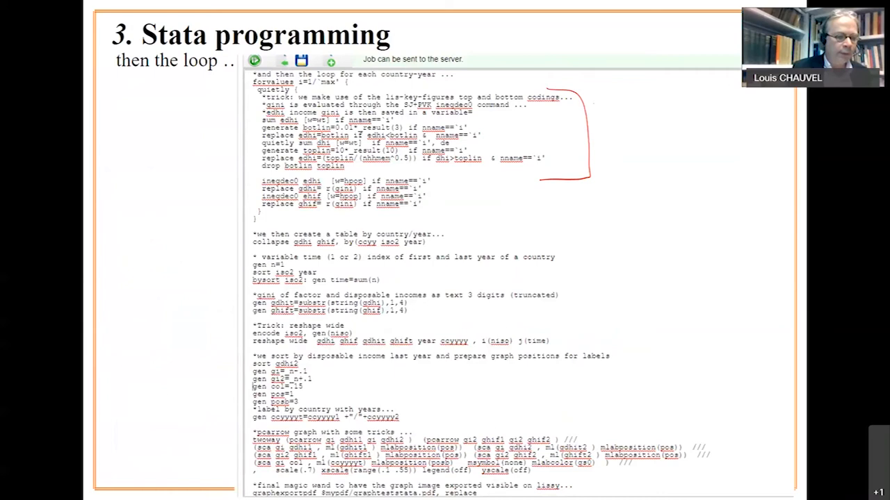
drag(436, 170, 436, 221)
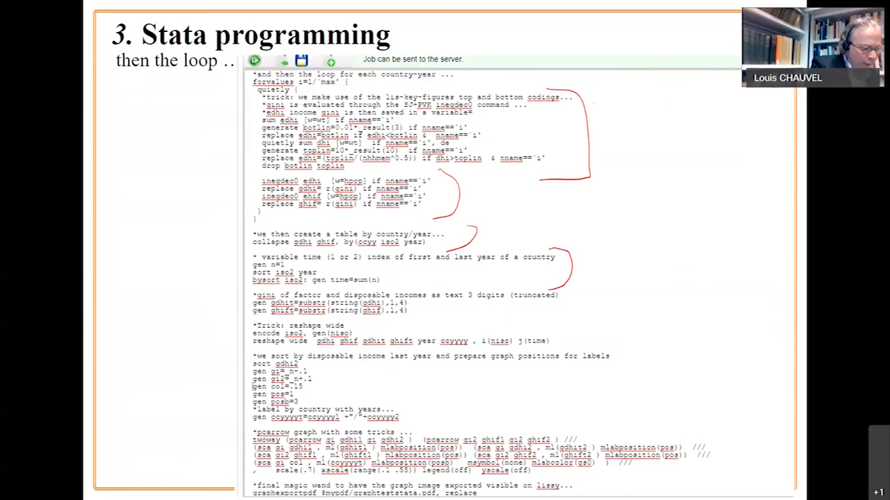
drag(647, 285, 570, 340)
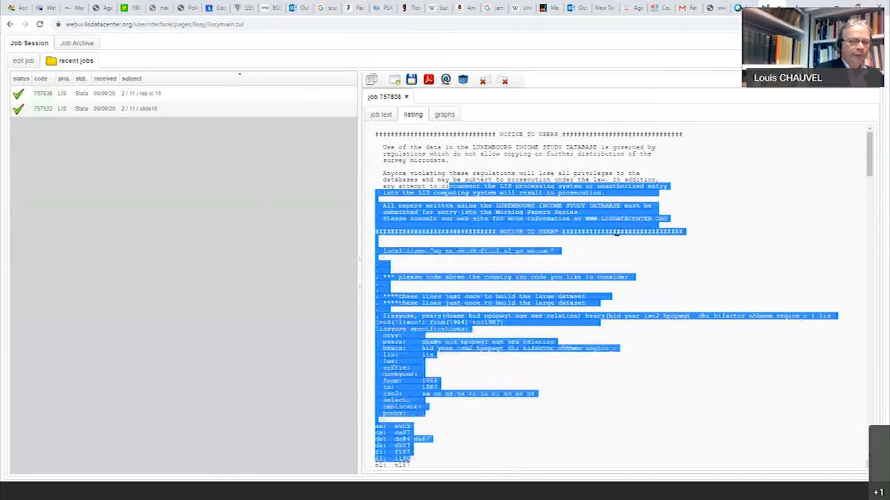
mouse_move(445, 114)
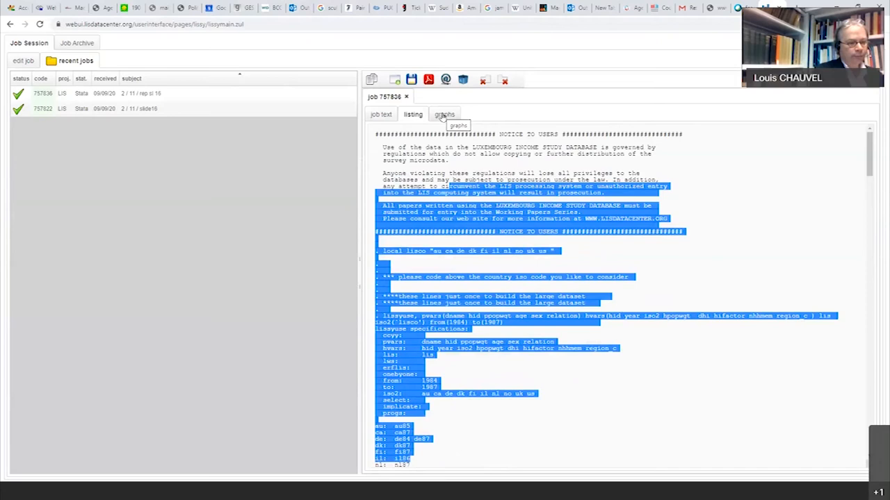
Show the graph produced by job 757806 in the LIS WebUI.
click(445, 114)
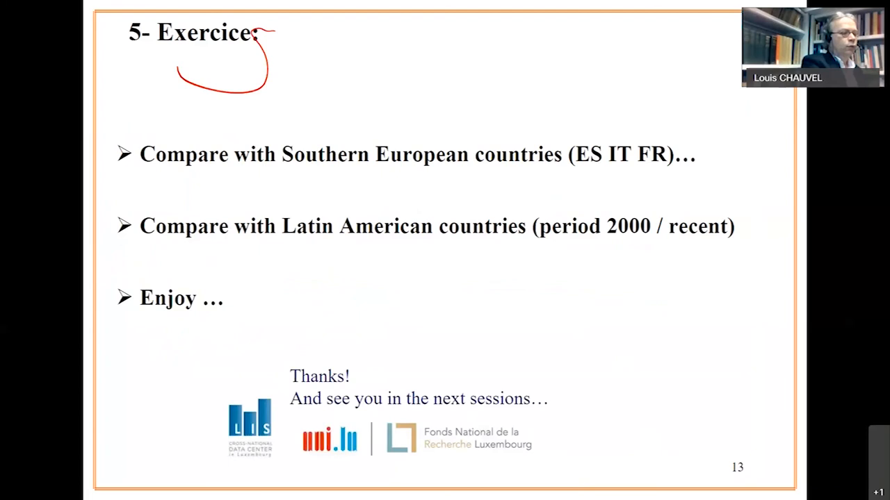
Underline the Southern European countries task and link a handwritten note to the circled period.
drag(295, 175, 664, 165)
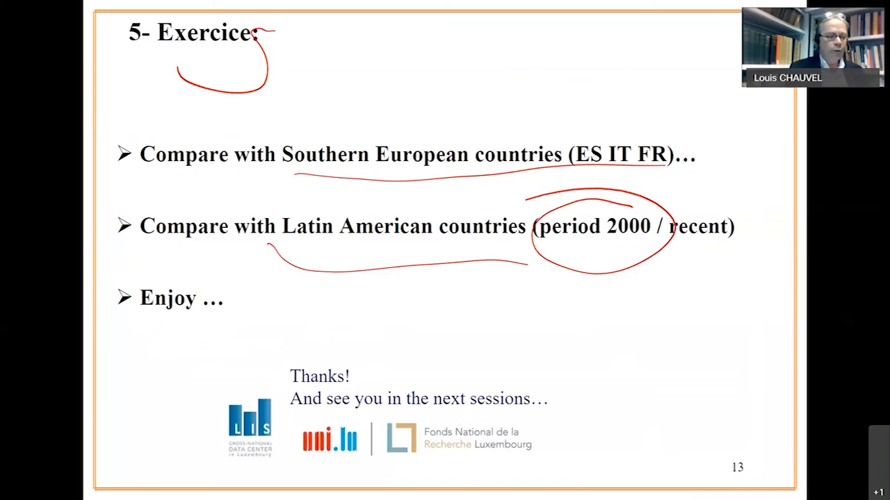
drag(612, 267, 688, 361)
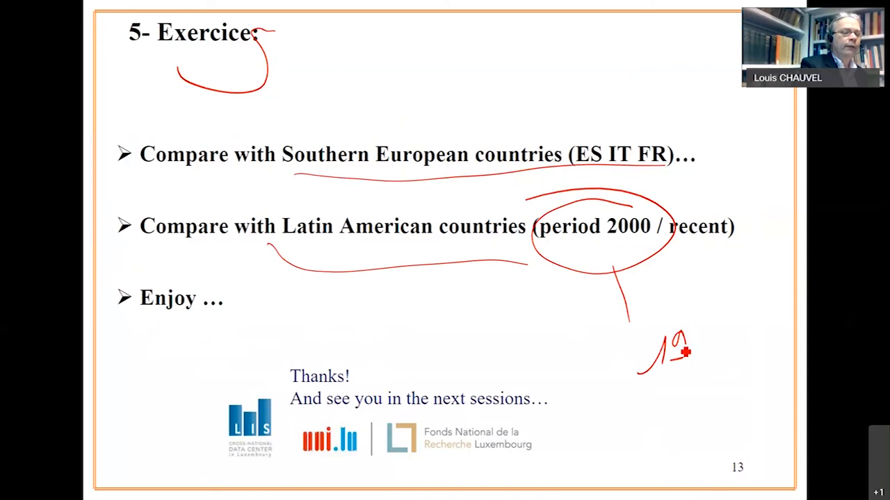